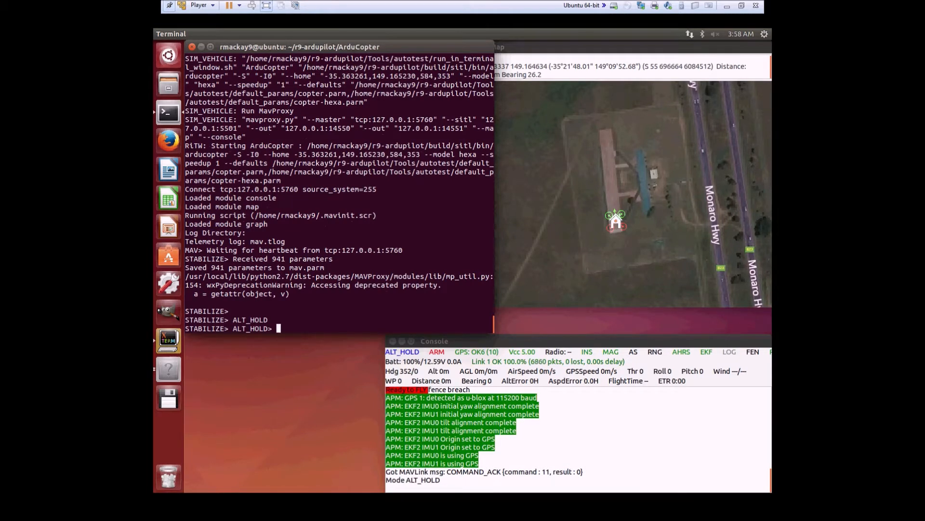
- Arm the hexacopter and climb to about 20 m with 'rc 3 2000', then hold at 'rc 3 1500'
text(arm throttle)
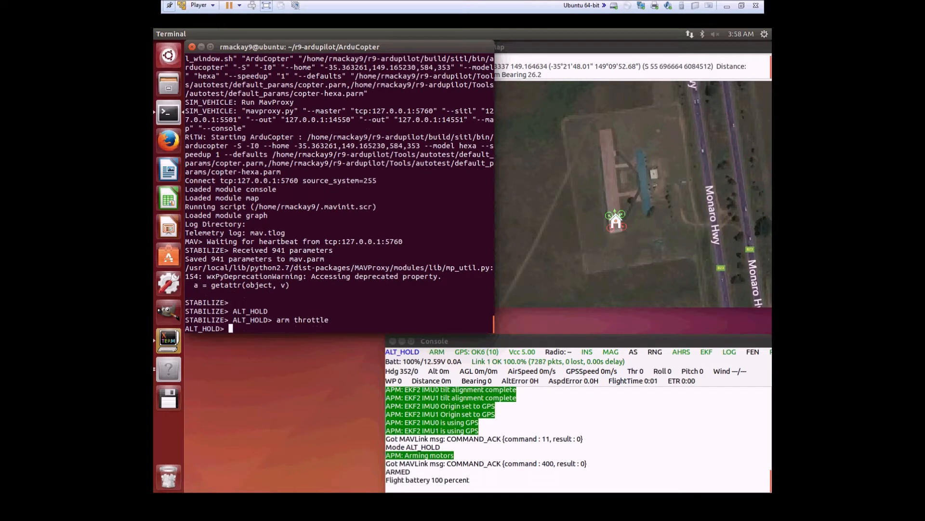
text(rc 3 2000)
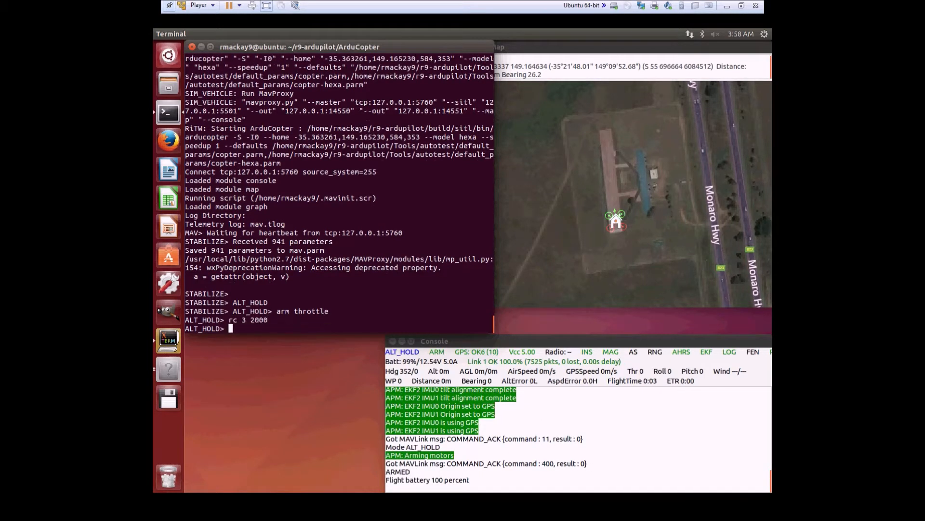
text(rc 3 1500)
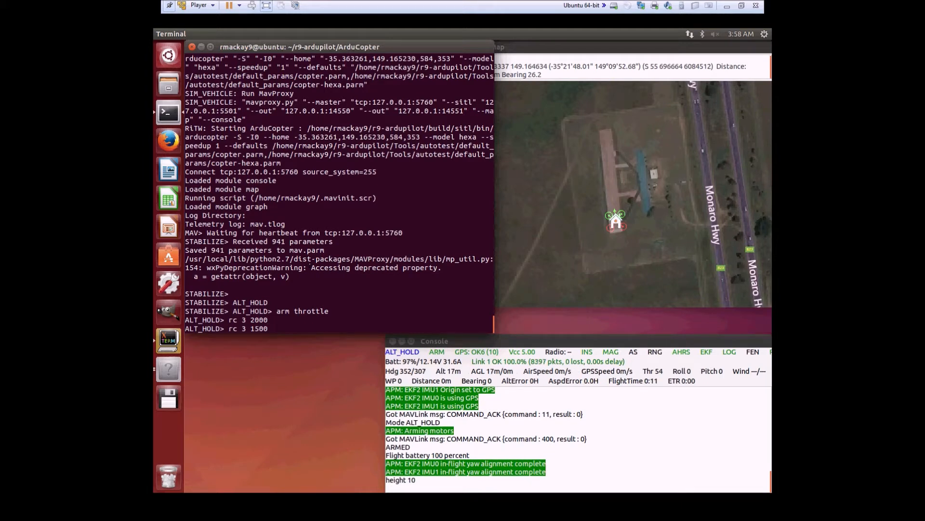
- Pitch forward with 'rc 2 1200', ease to 1400, then level off at 'rc 2 1500'
text(rc 2 1)
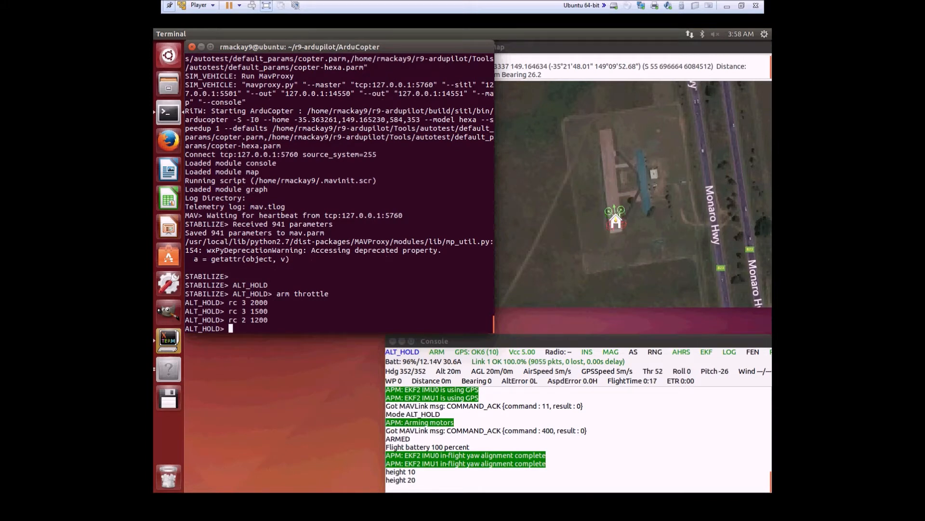
text(rc 2)
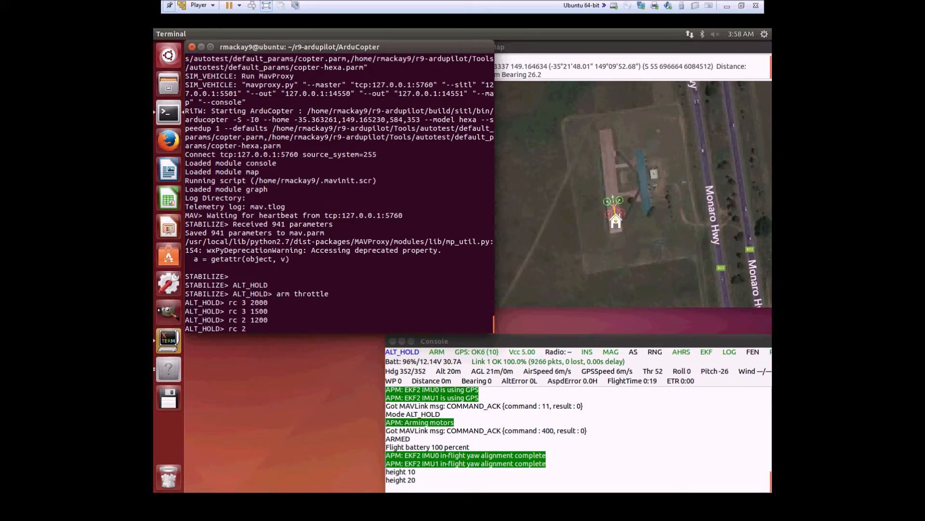
text(rc 2 1400)
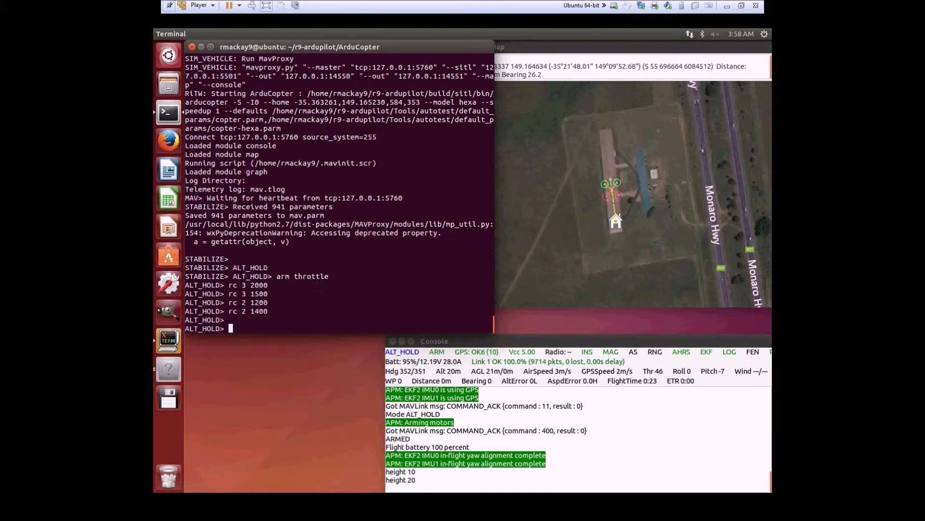
text(rc 2 1500)
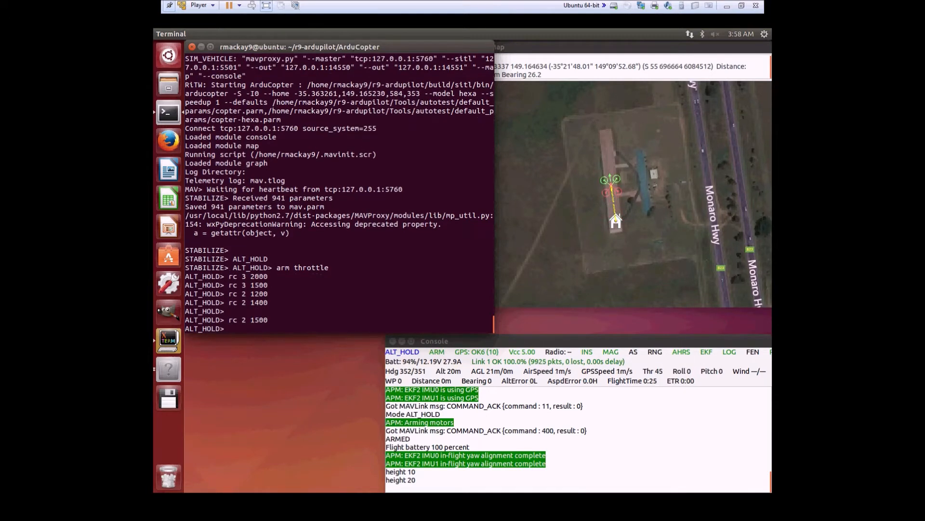
text(param)
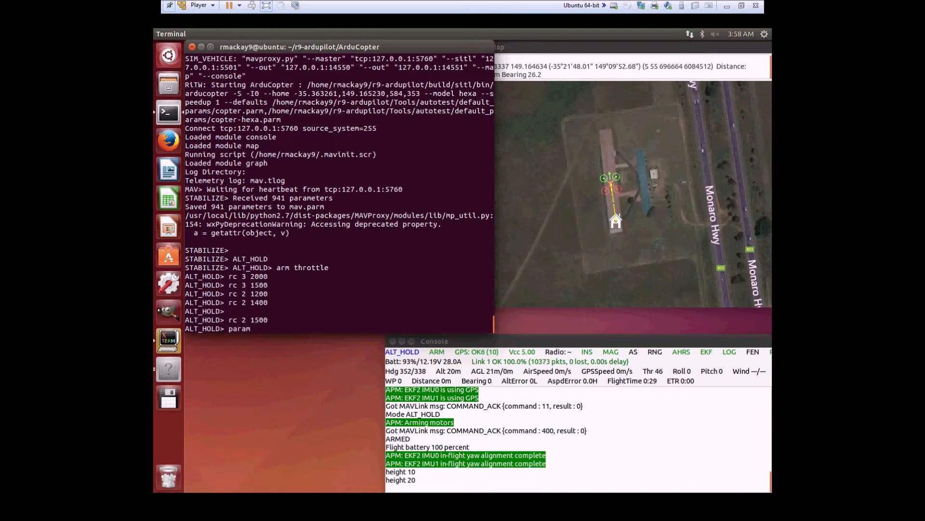
- View SIM_ENGINE_MUL at 1.0, then set it to 0.5 and 0.4 while hovering
text(SIM_ENGINE_M)
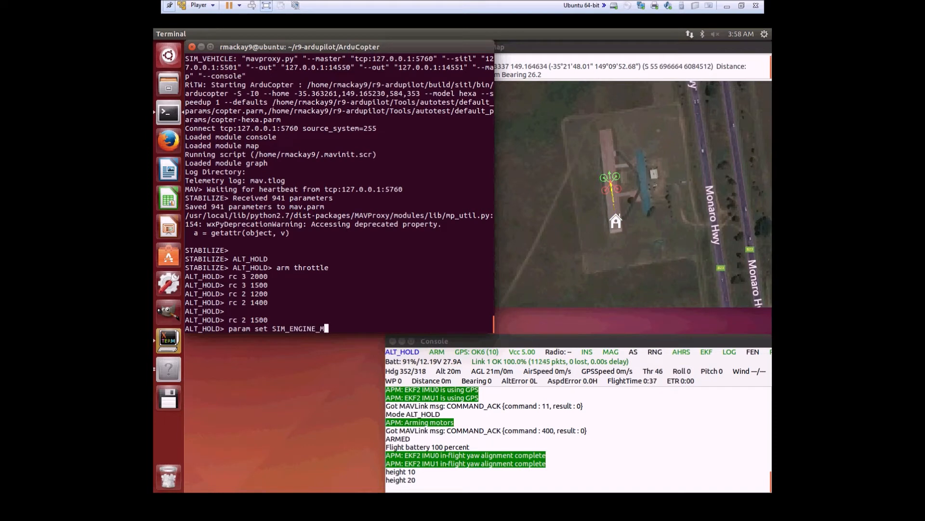
text(UL)
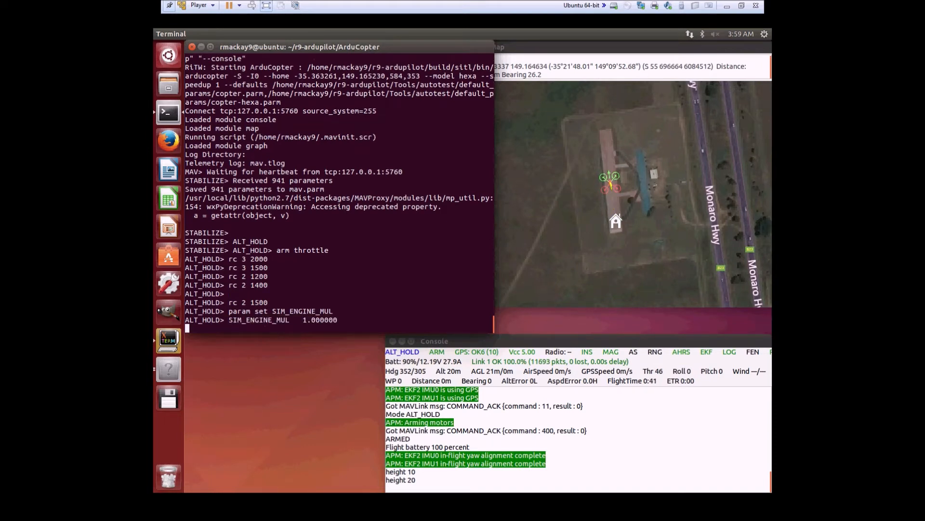
text(param set SIM_ENGINE_MUL 0.5)
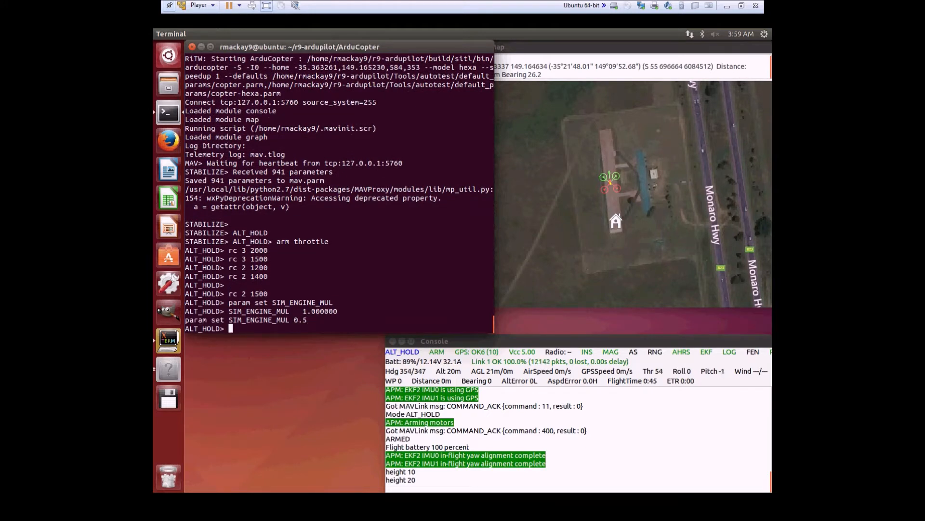
text(param set SIM_ENGINE_MUL 0.5)
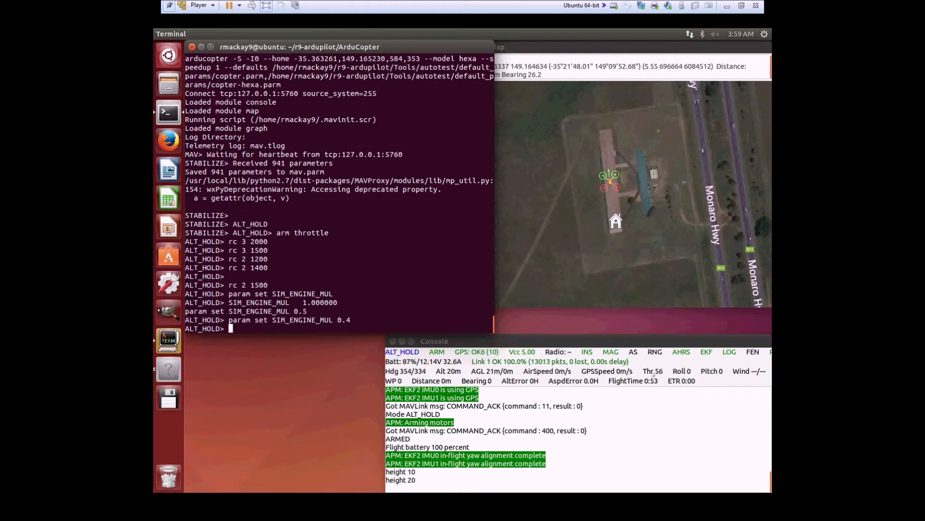
text(param set SIM_ENGINE_MUL 0.3)
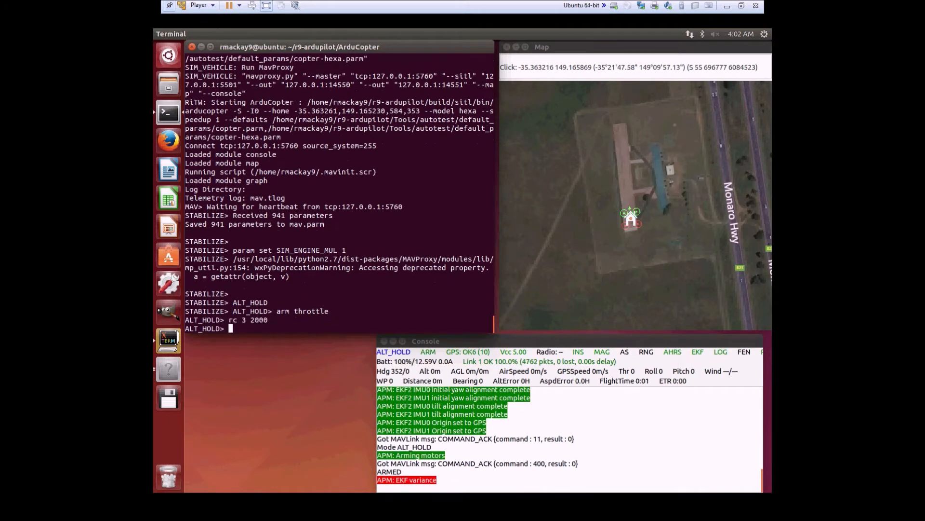
- Hold throttle at 'rc 3 1500' near 20 m and stop flying forward with 'rc 2 1500'
text(rc 3 1500)
text(rc 2 1500)
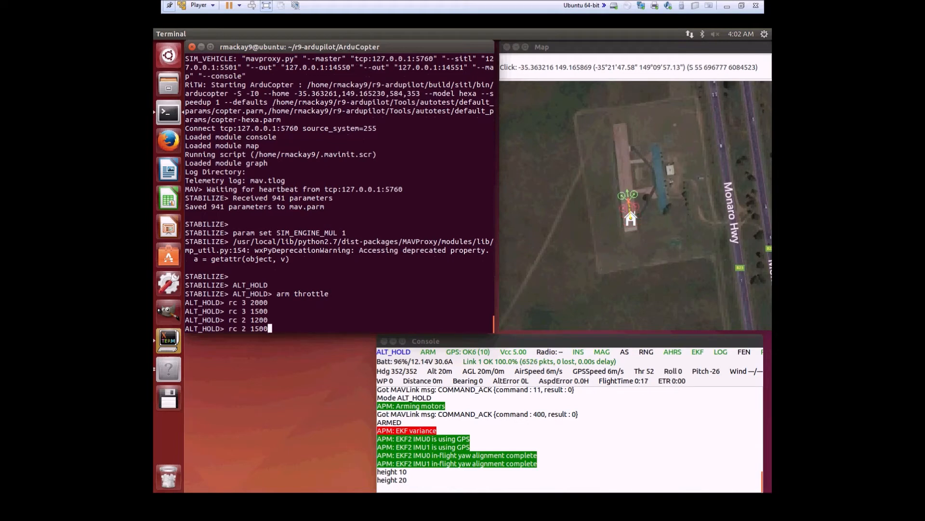
key(Return)
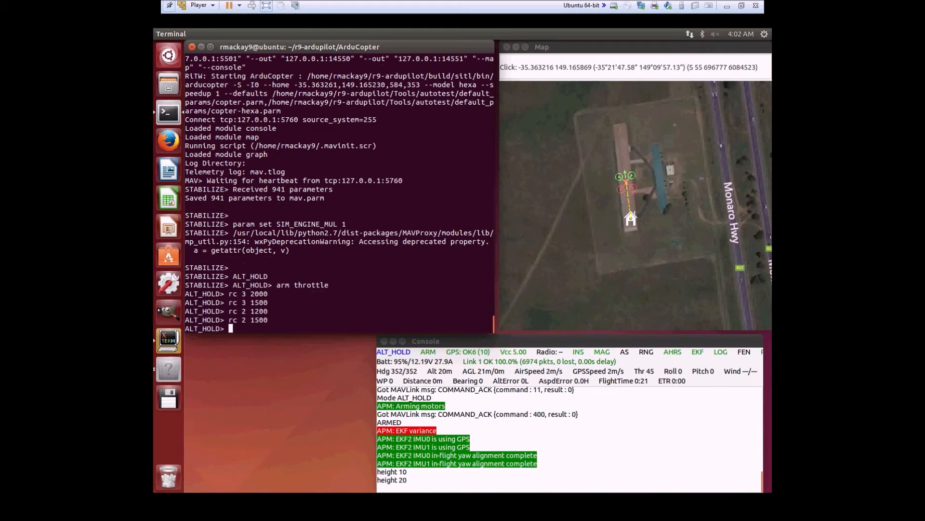
text(param set)
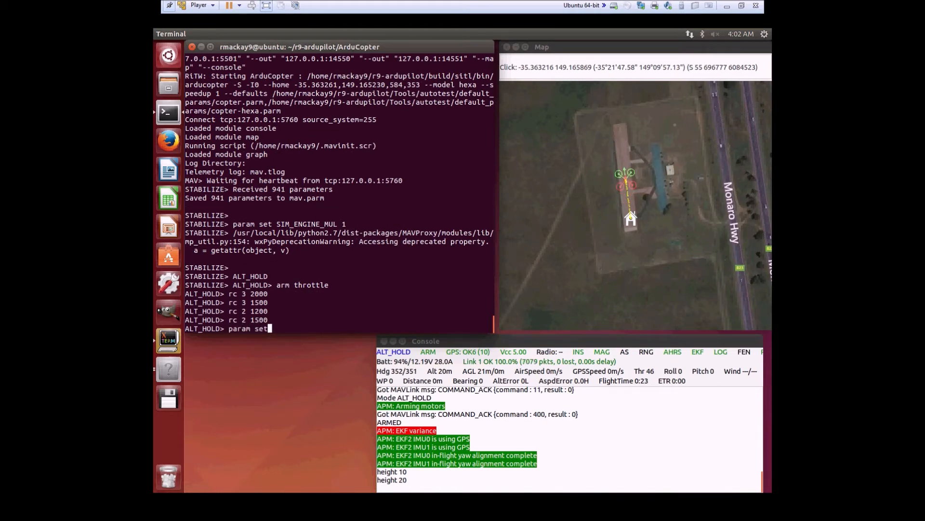
- Step SIM_ENGINE_MUL down through 0.5, 0.4, 0.3, 0.2 and 0.1 while holding 20 m
text(SIM_ENGINE_MUL 0.5)
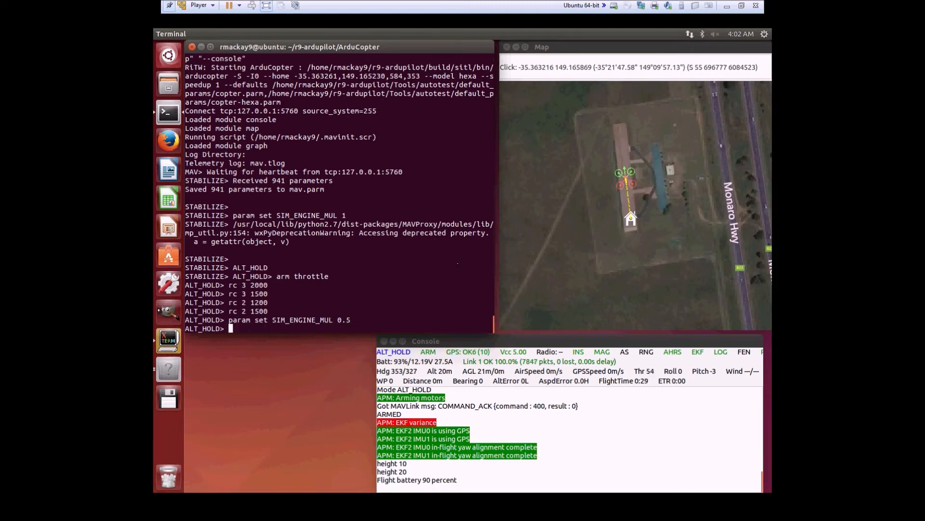
text(param set SIM_ENGINE_MUL 0.5)
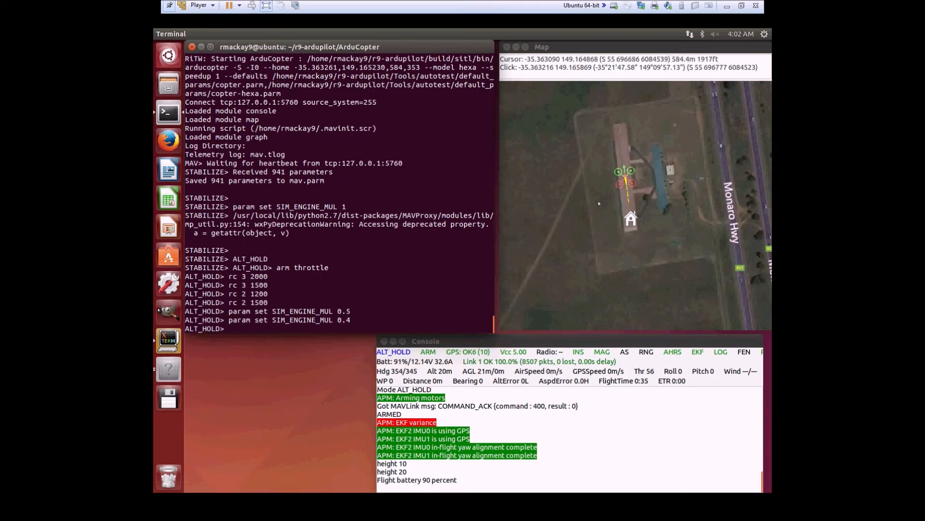
text(param set SIM_ENGINE_MUL 0.3)
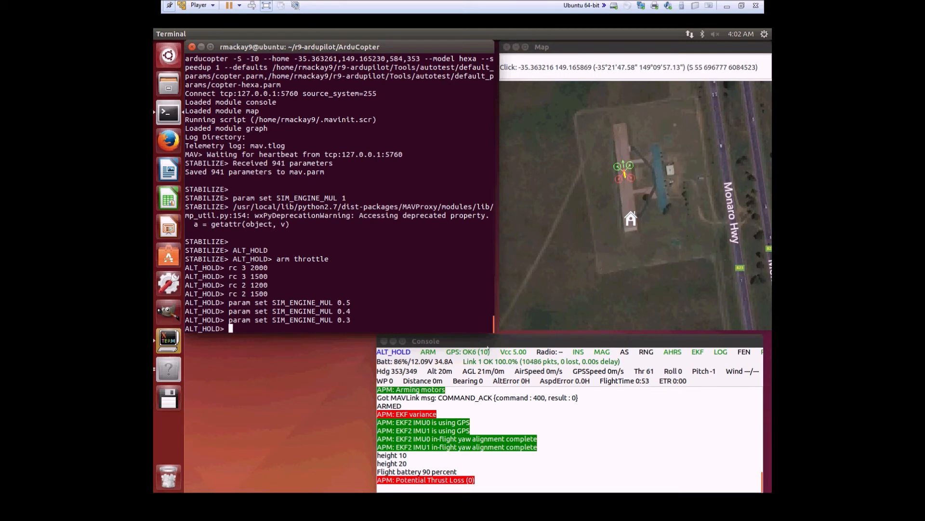
text(param set SIM_ENGINE_MUL 0.2)
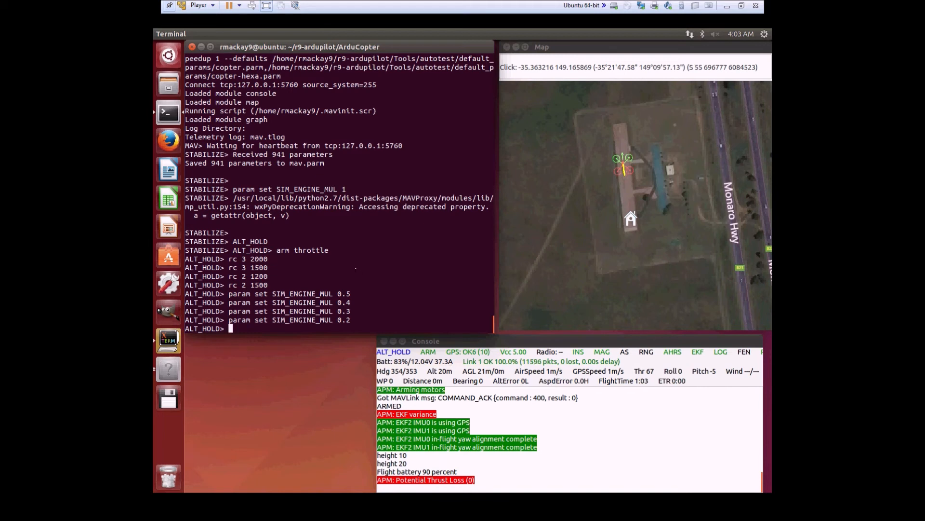
text(param set SIM_ENGINE_MUL 0.1)
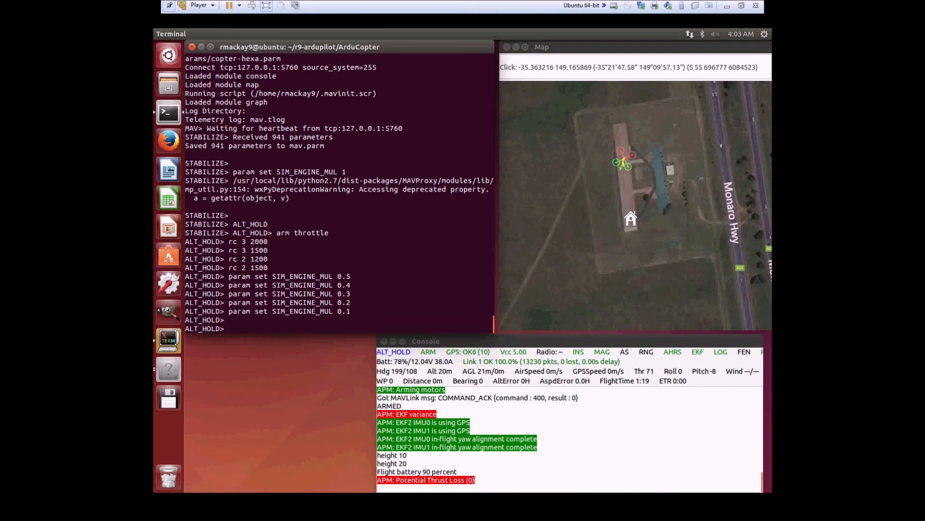
- Switch to RTL to land at home, then disarm the hexacopter on the ground
text(RTL)
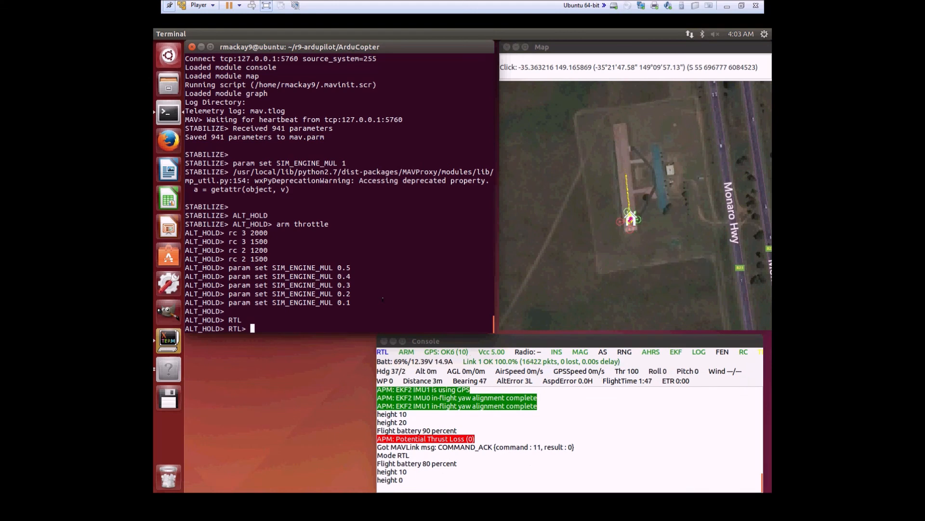
text(disarm)
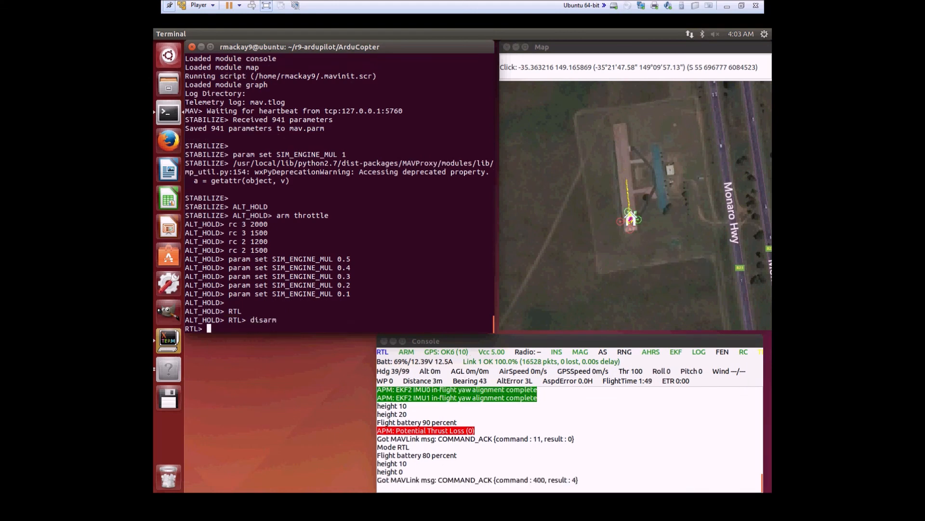